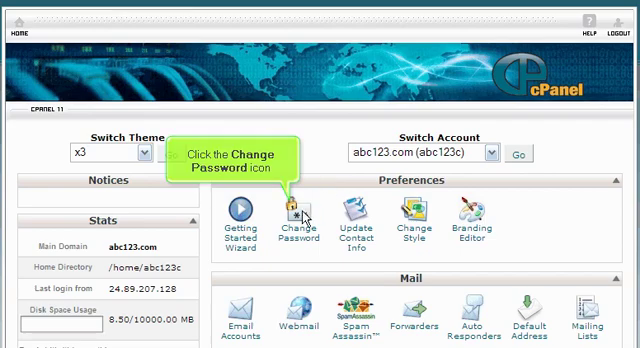
- Open the Change Password form from the Preferences section
click(300, 218)
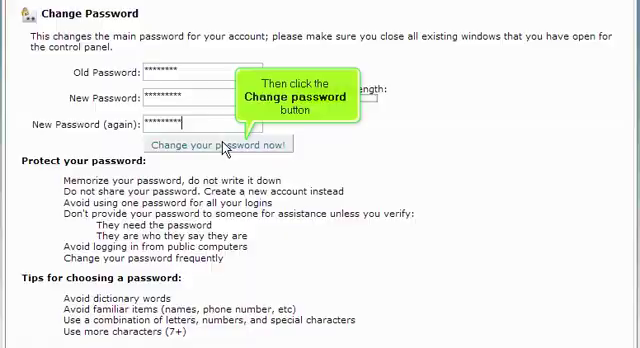
- Submit the new password so cPanel confirms the change and updates FTP and MySQL
click(225, 145)
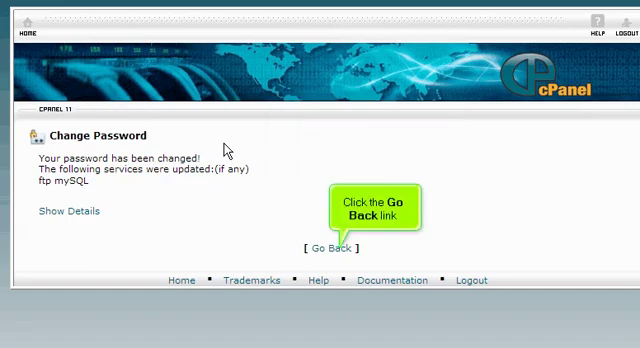
mouse_move(285, 210)
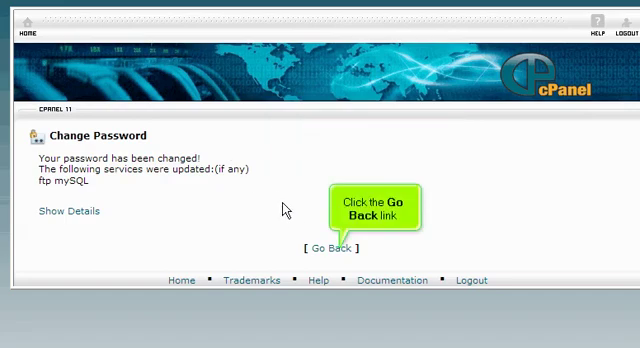
click(330, 248)
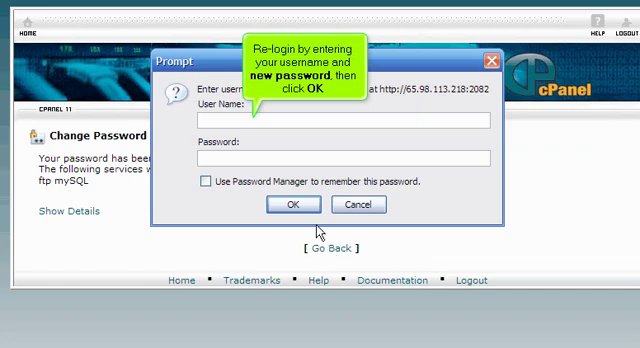
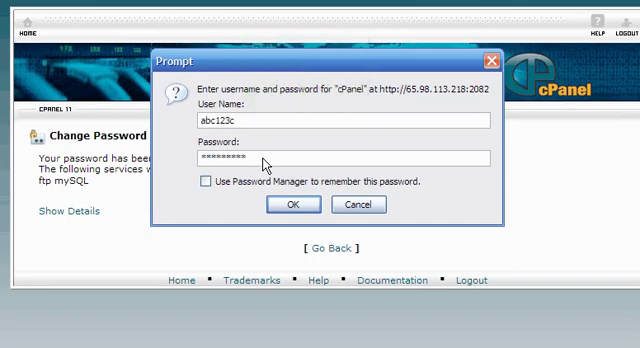
click(293, 205)
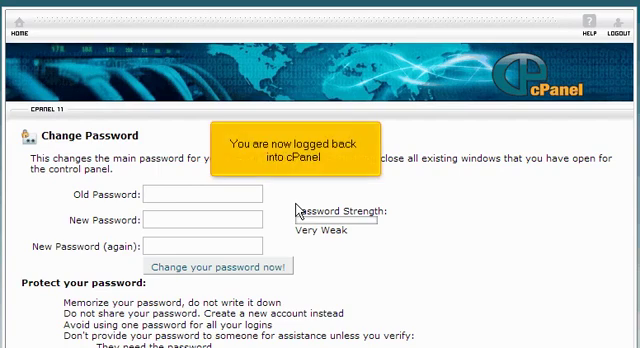
click(17, 27)
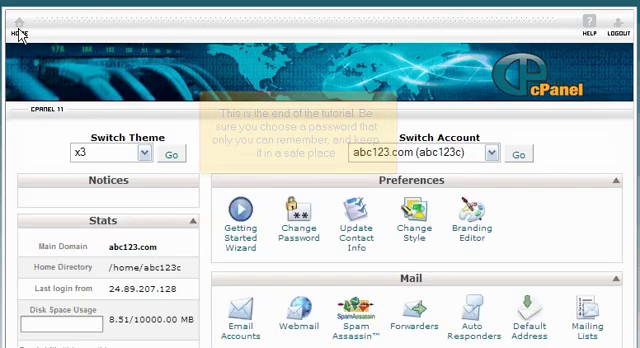